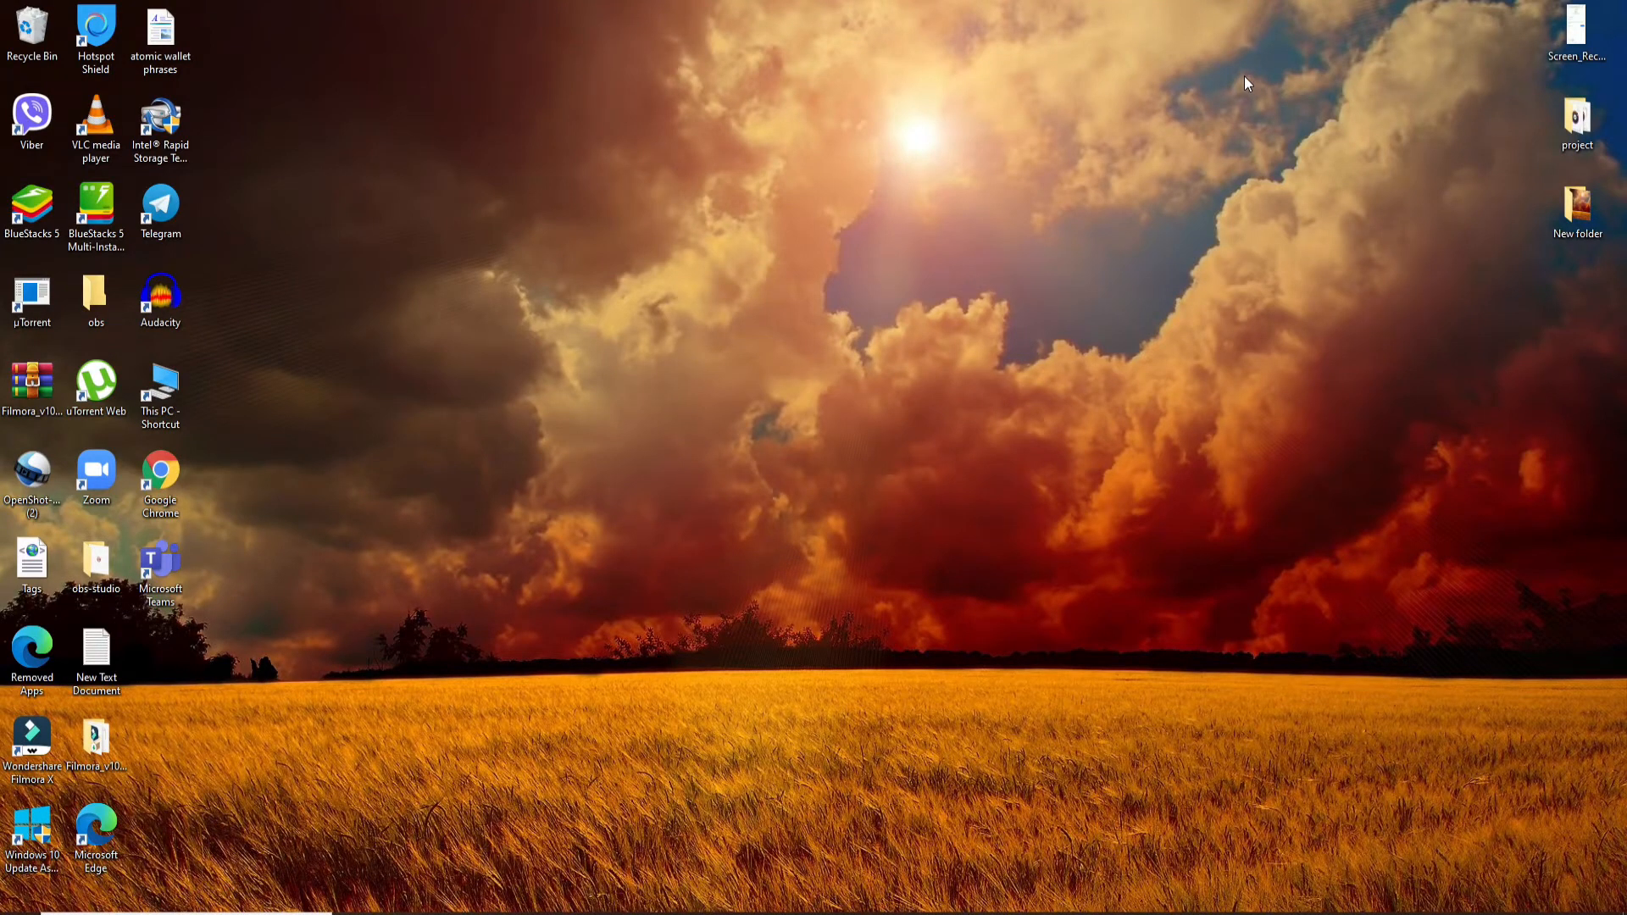
mouse_move(835, 519)
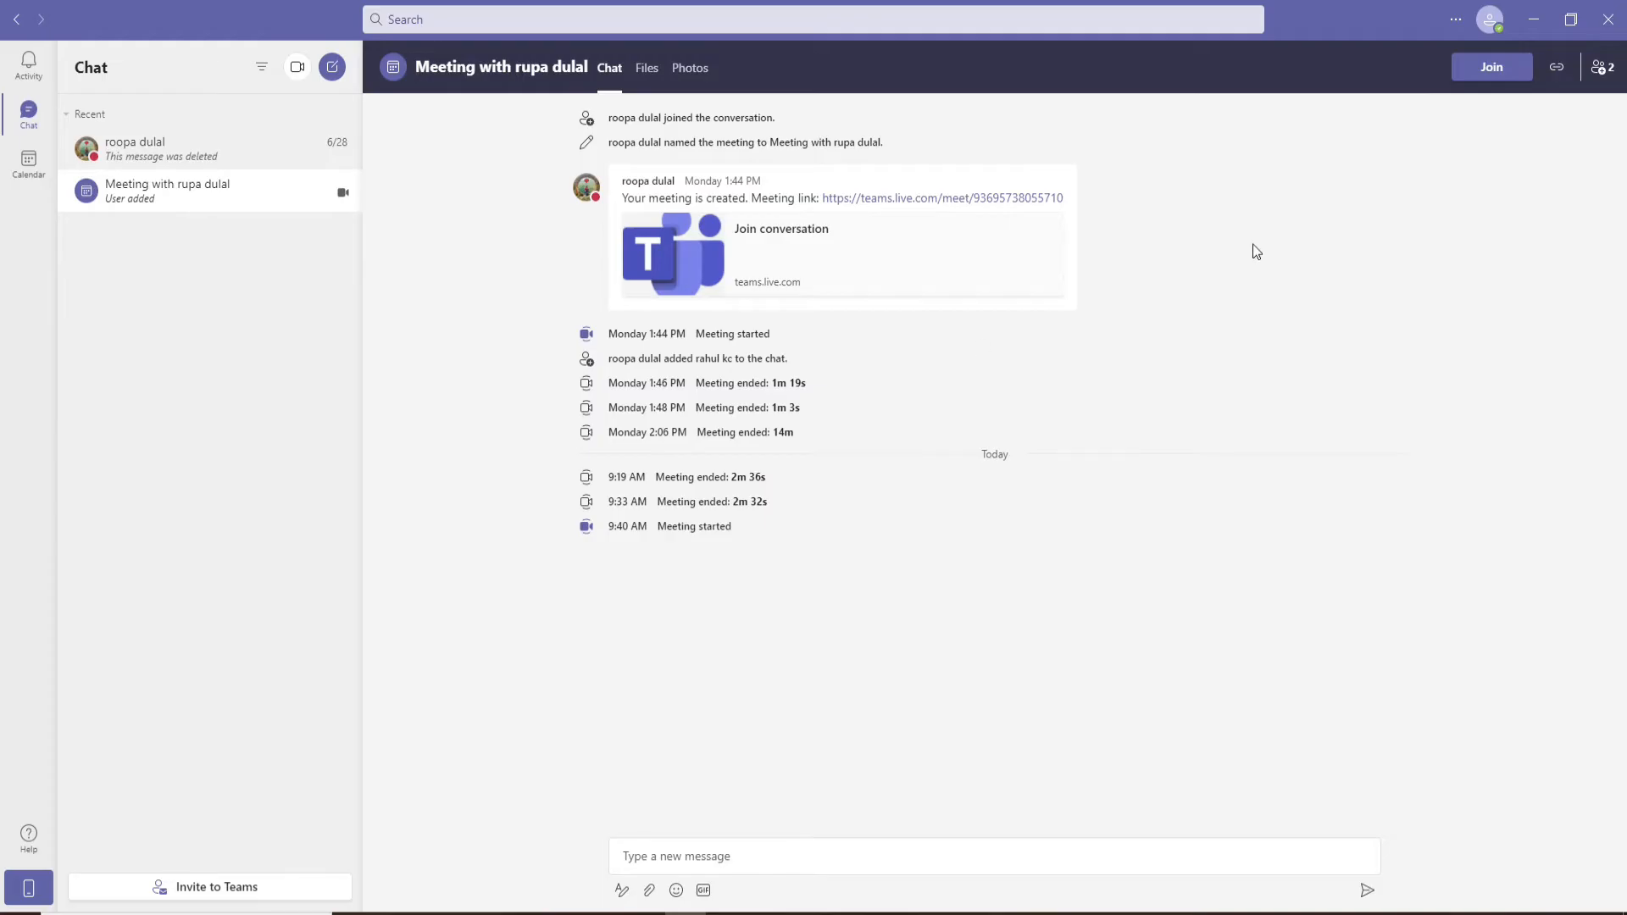
Step: Join the meeting from its chat to reach the audio and video settings screen
click(1491, 67)
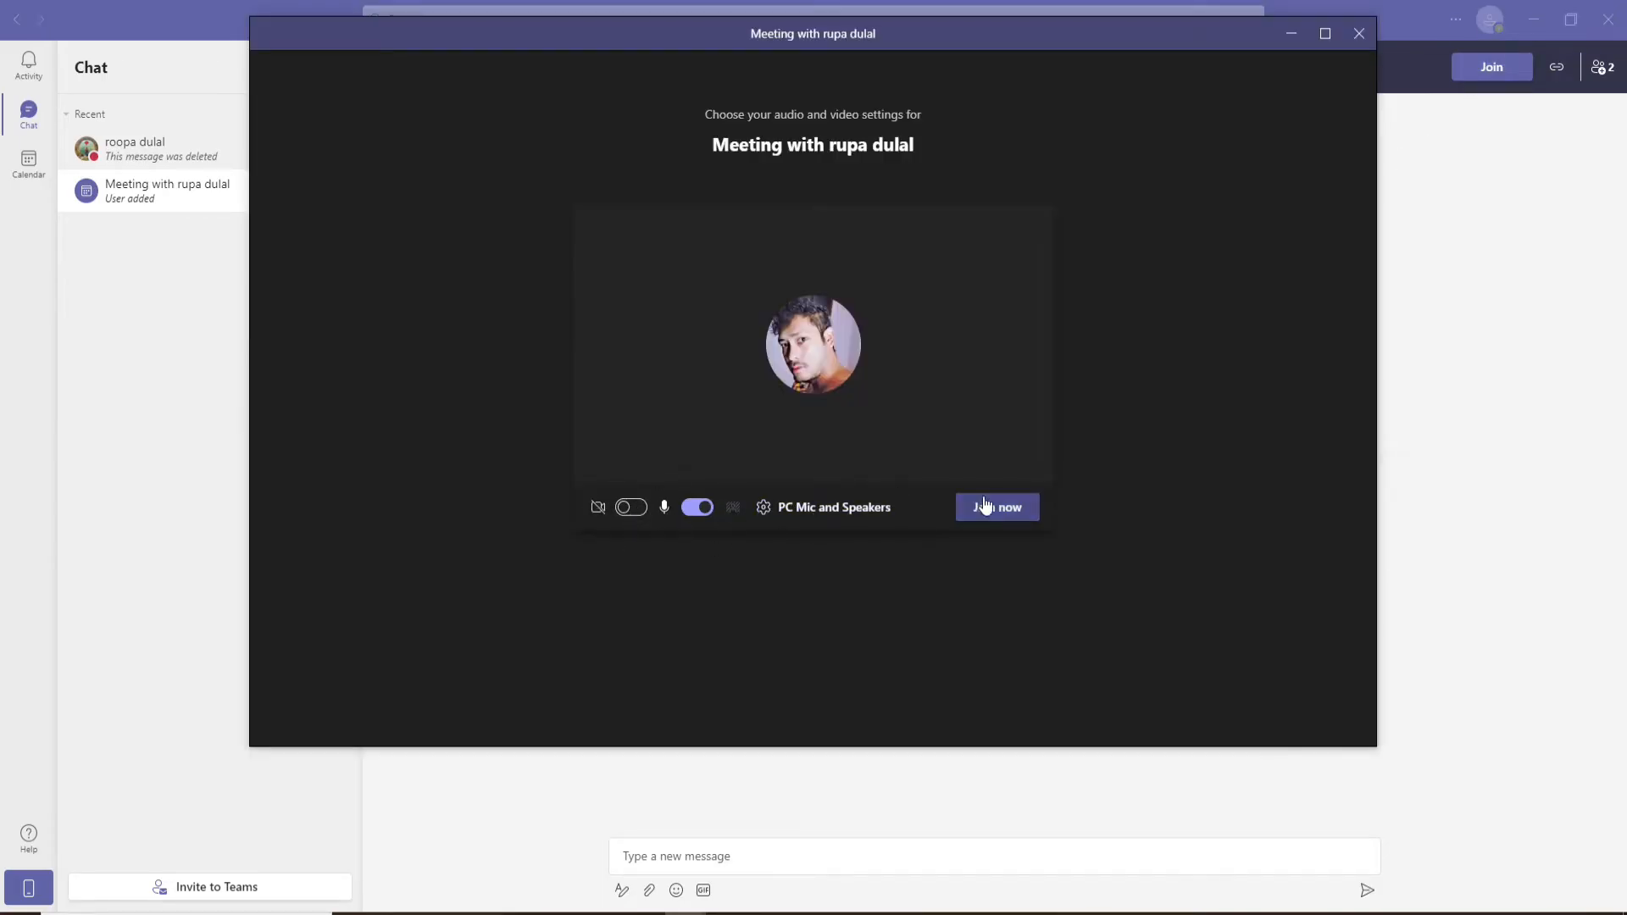
Step: Join the meeting call with the camera off
click(997, 507)
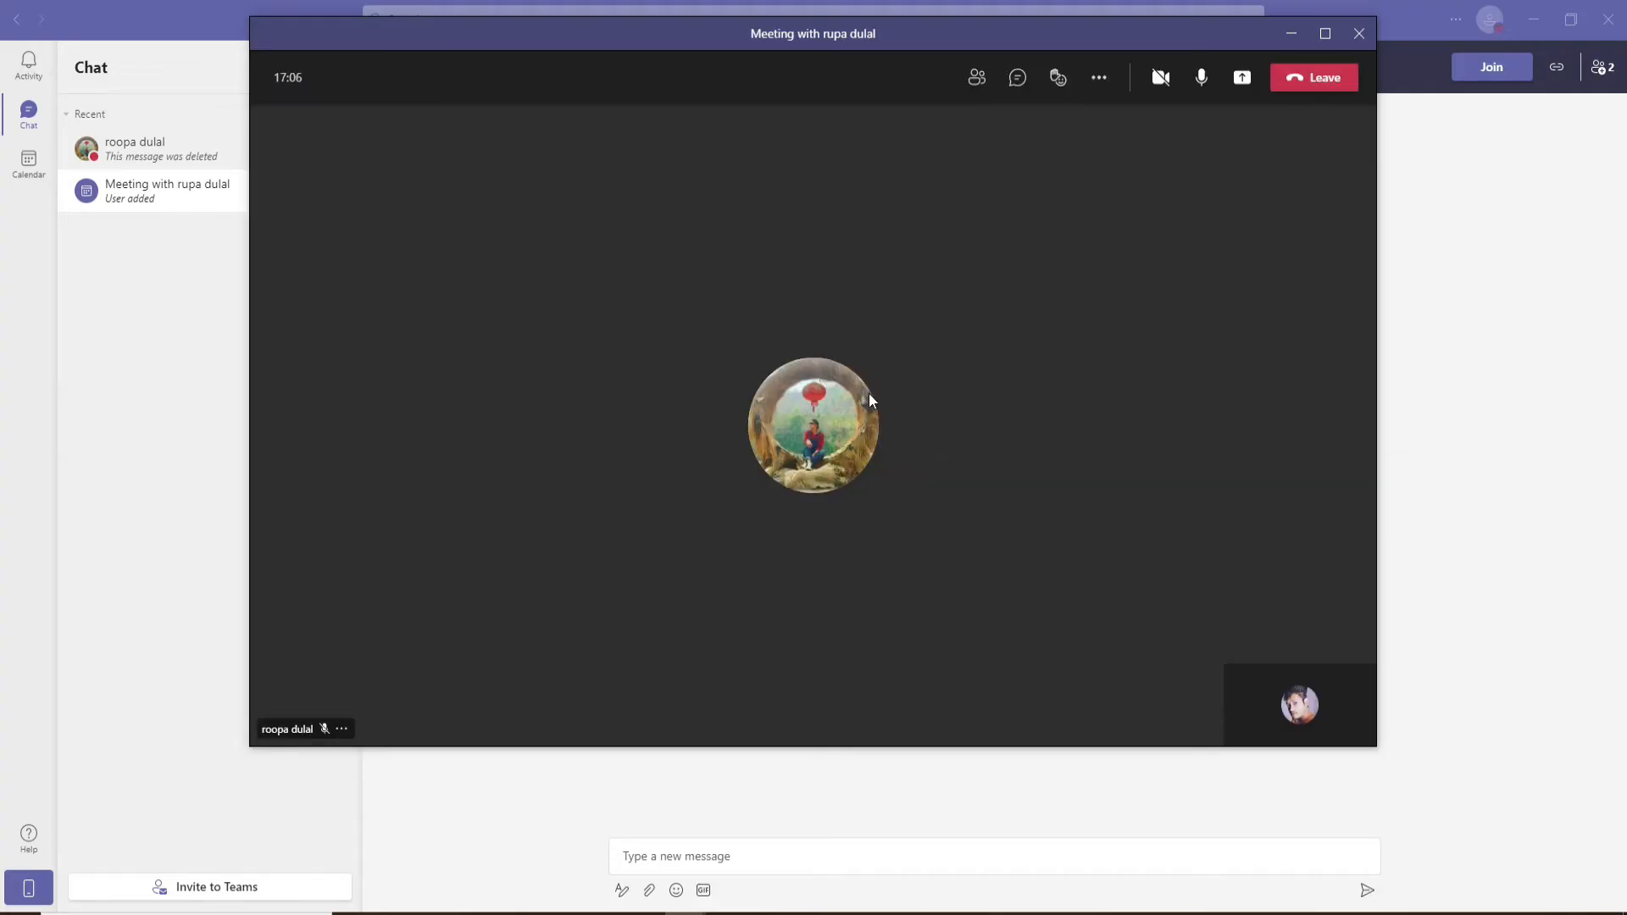
click(812, 426)
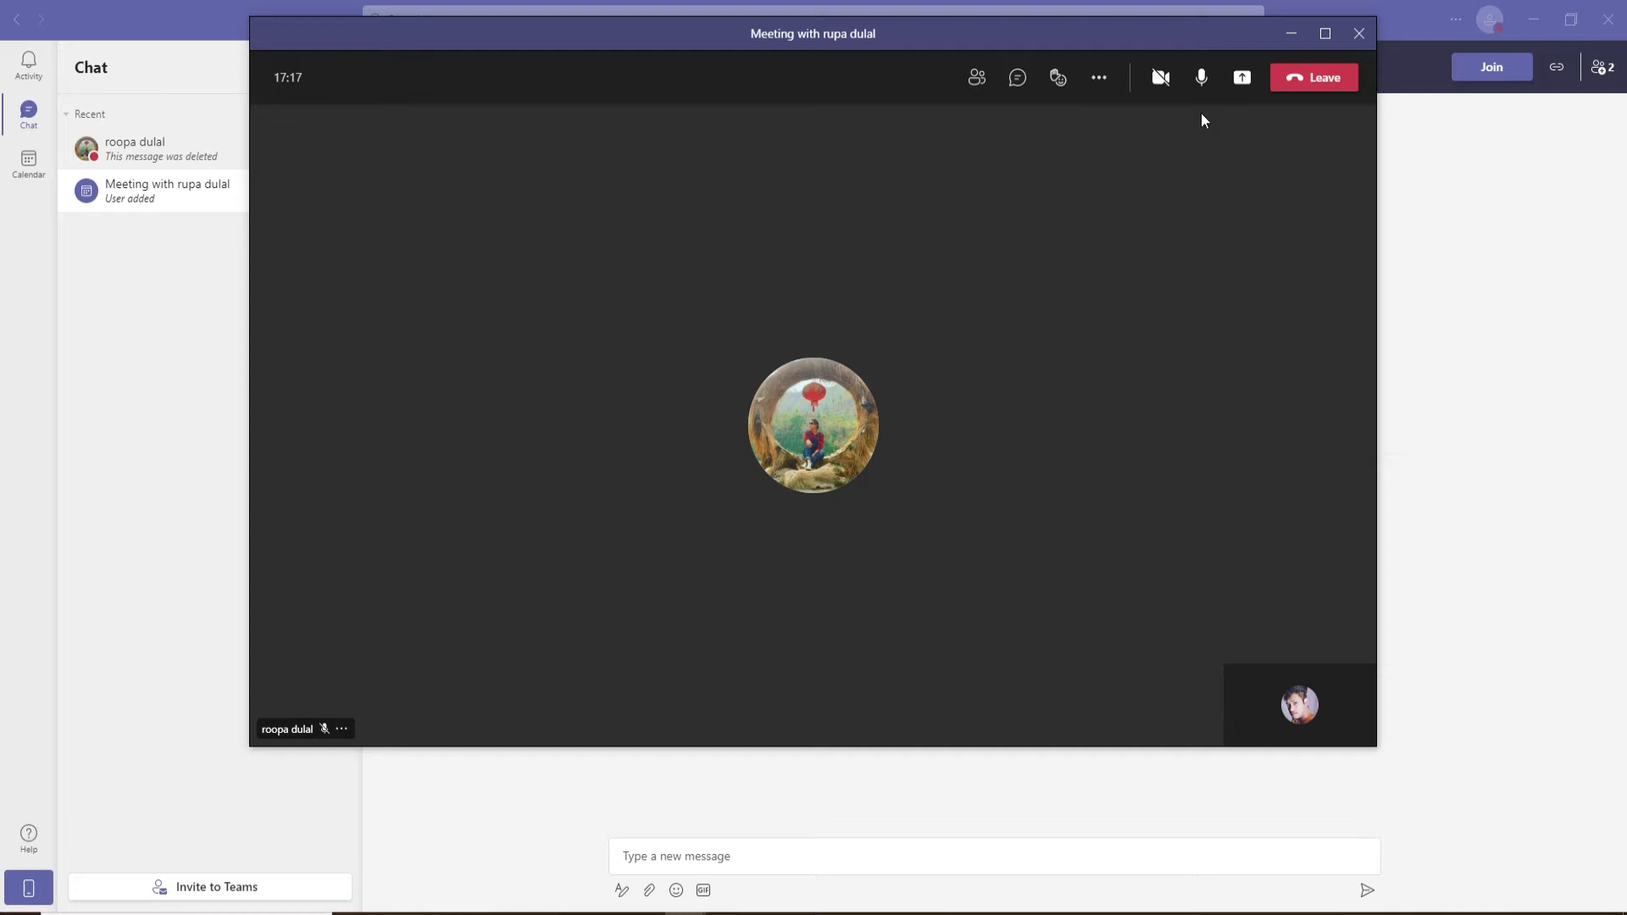
mouse_move(1295, 77)
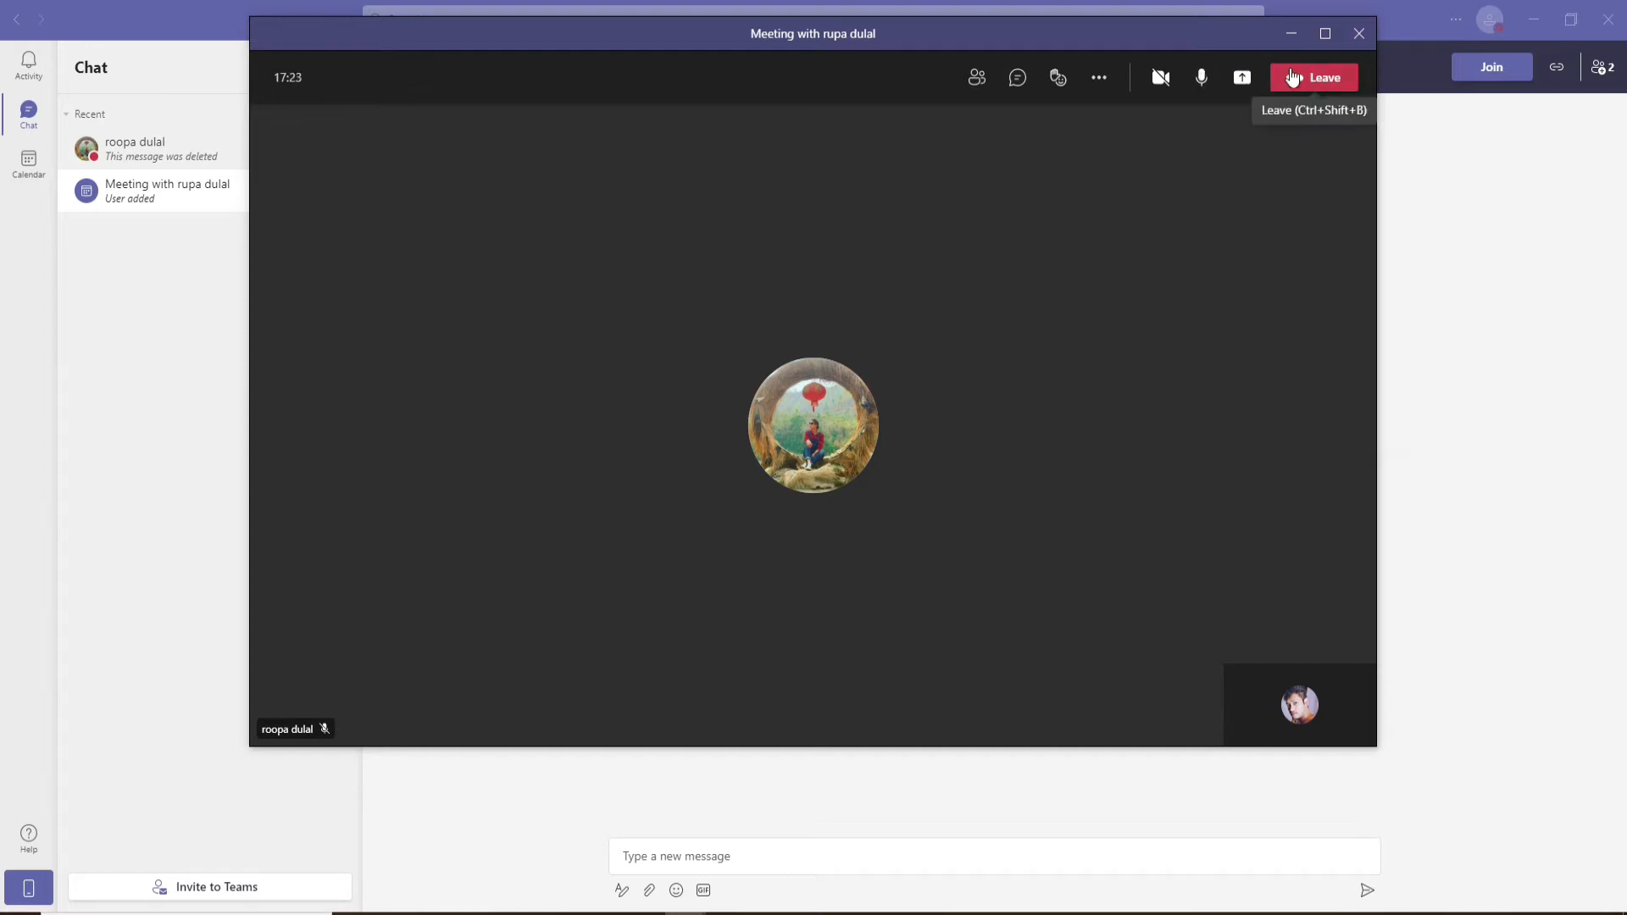
mouse_move(1263, 81)
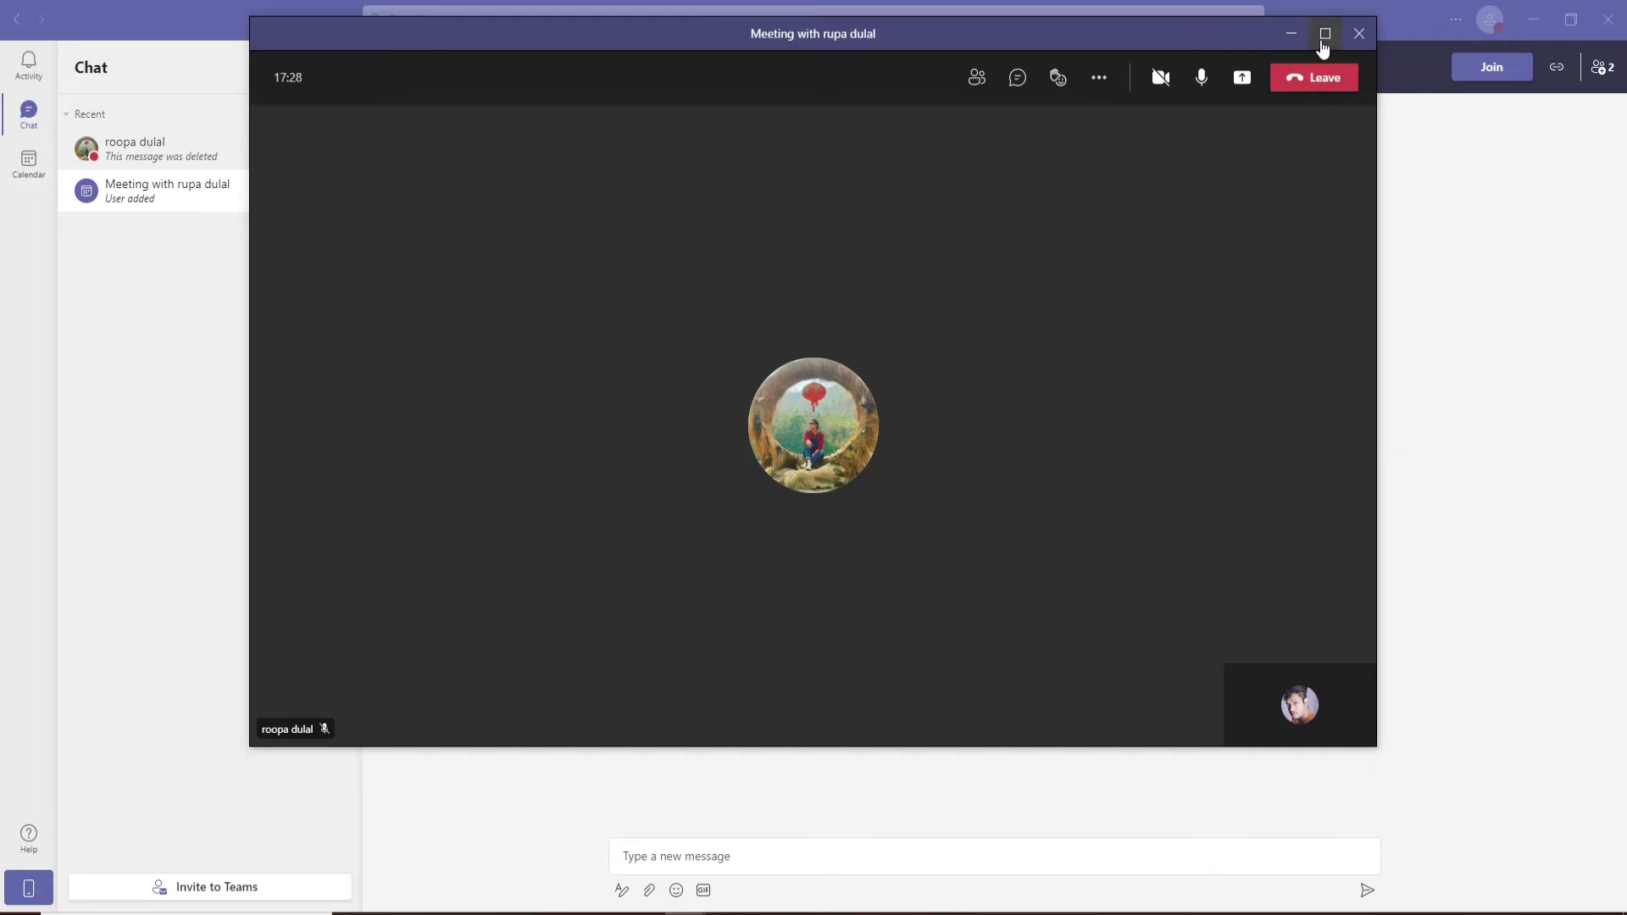
Step: Maximize the meeting window so the call fills the screen
click(1325, 33)
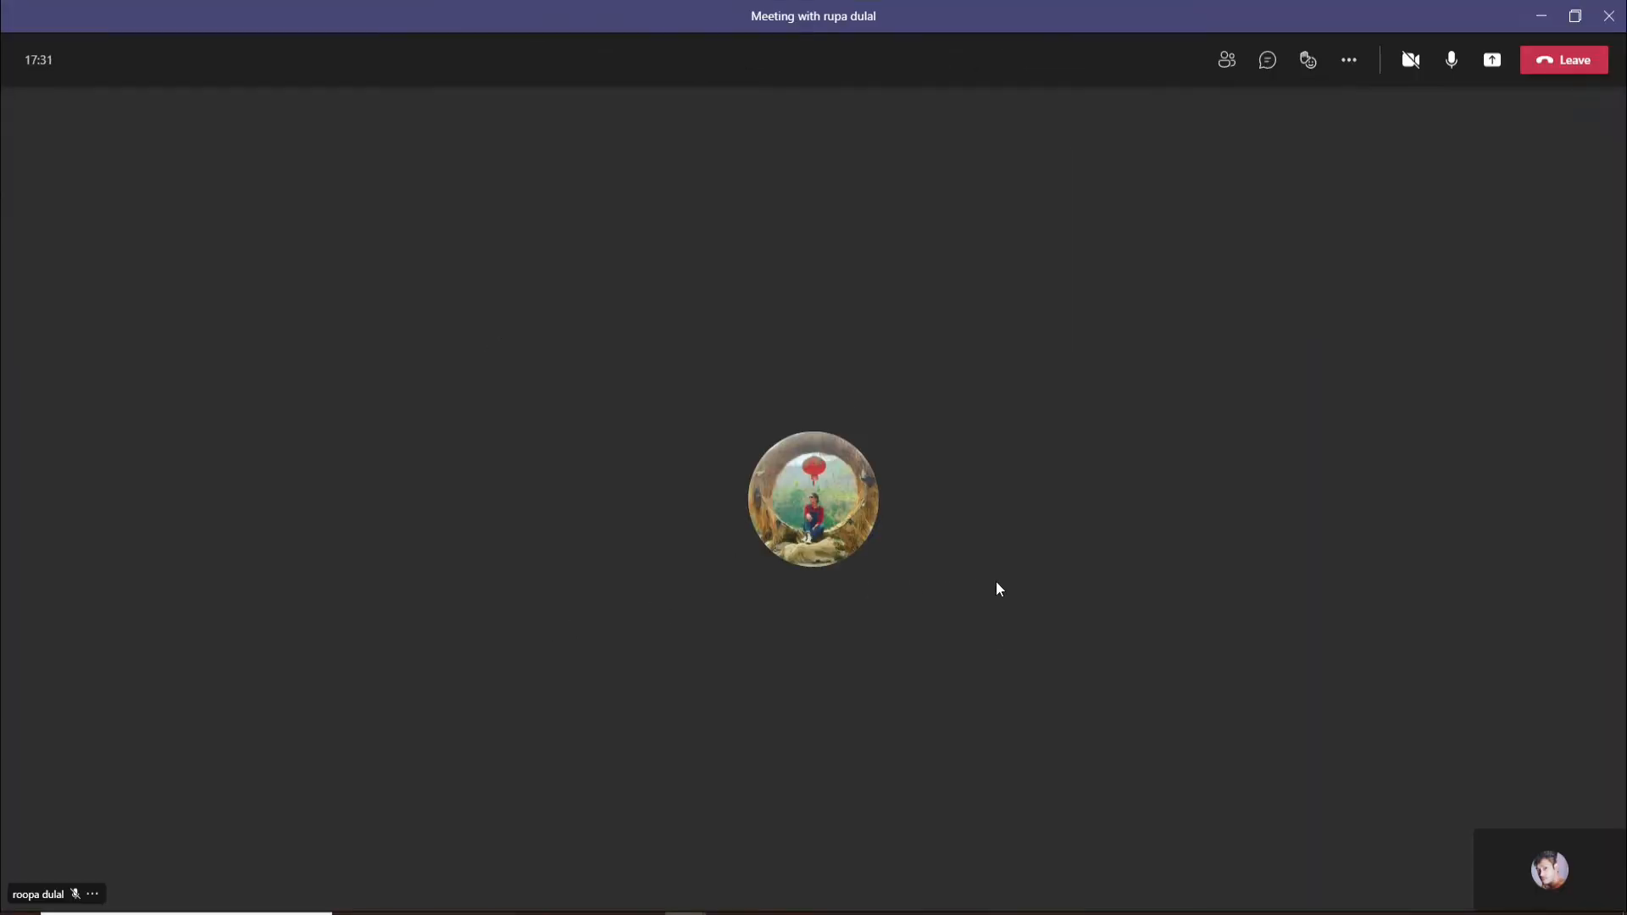
mouse_move(816, 663)
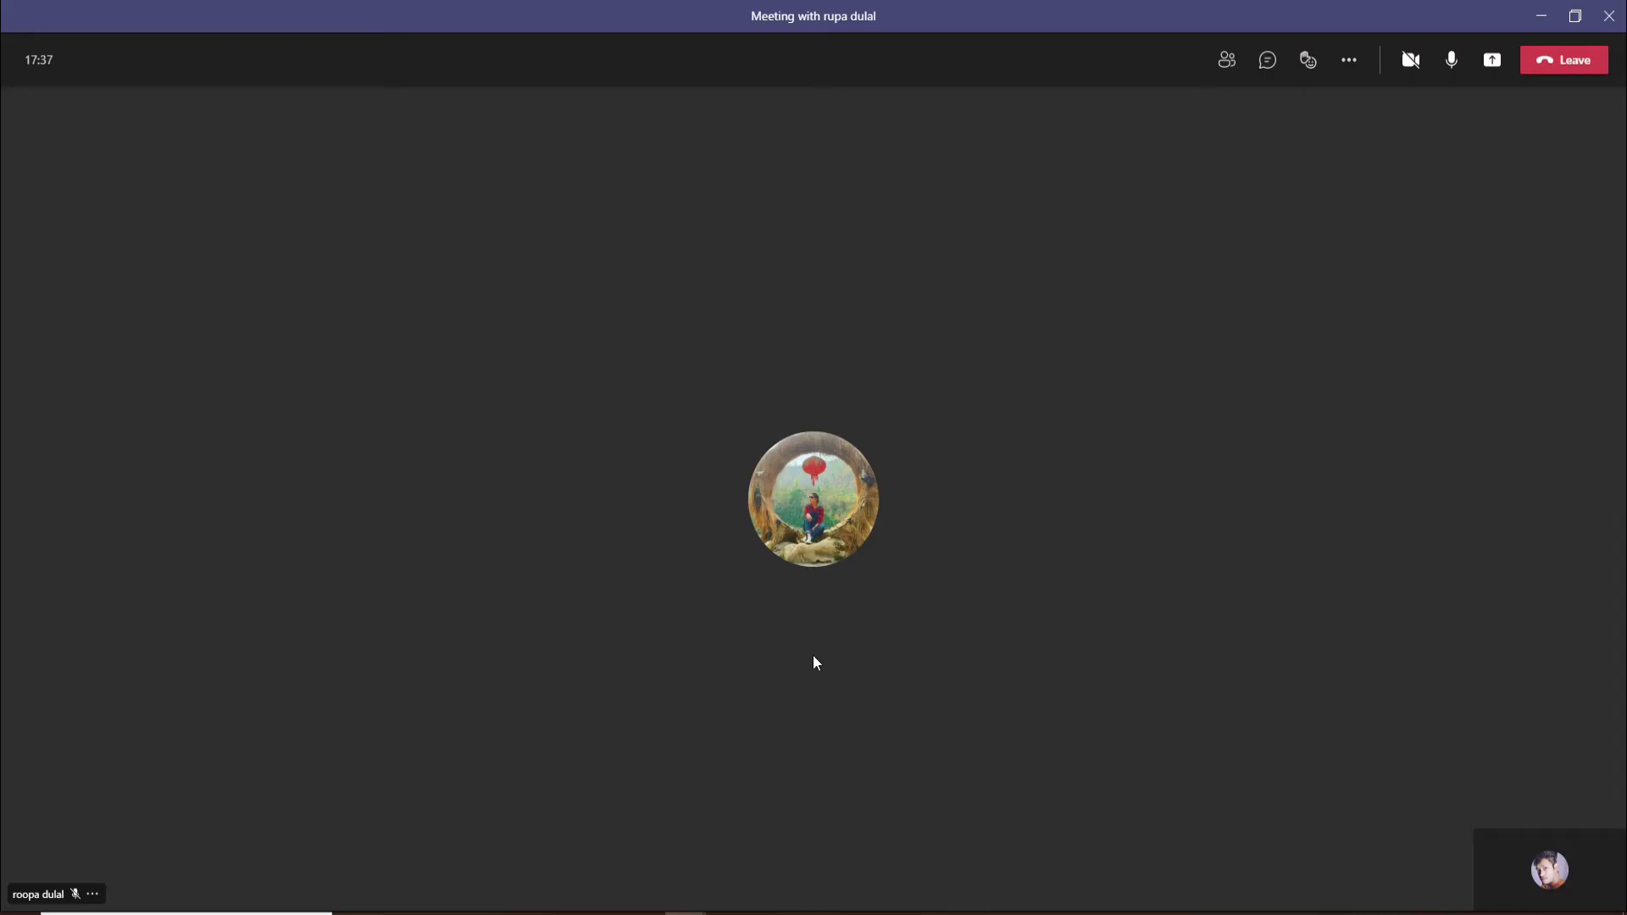
mouse_move(816, 537)
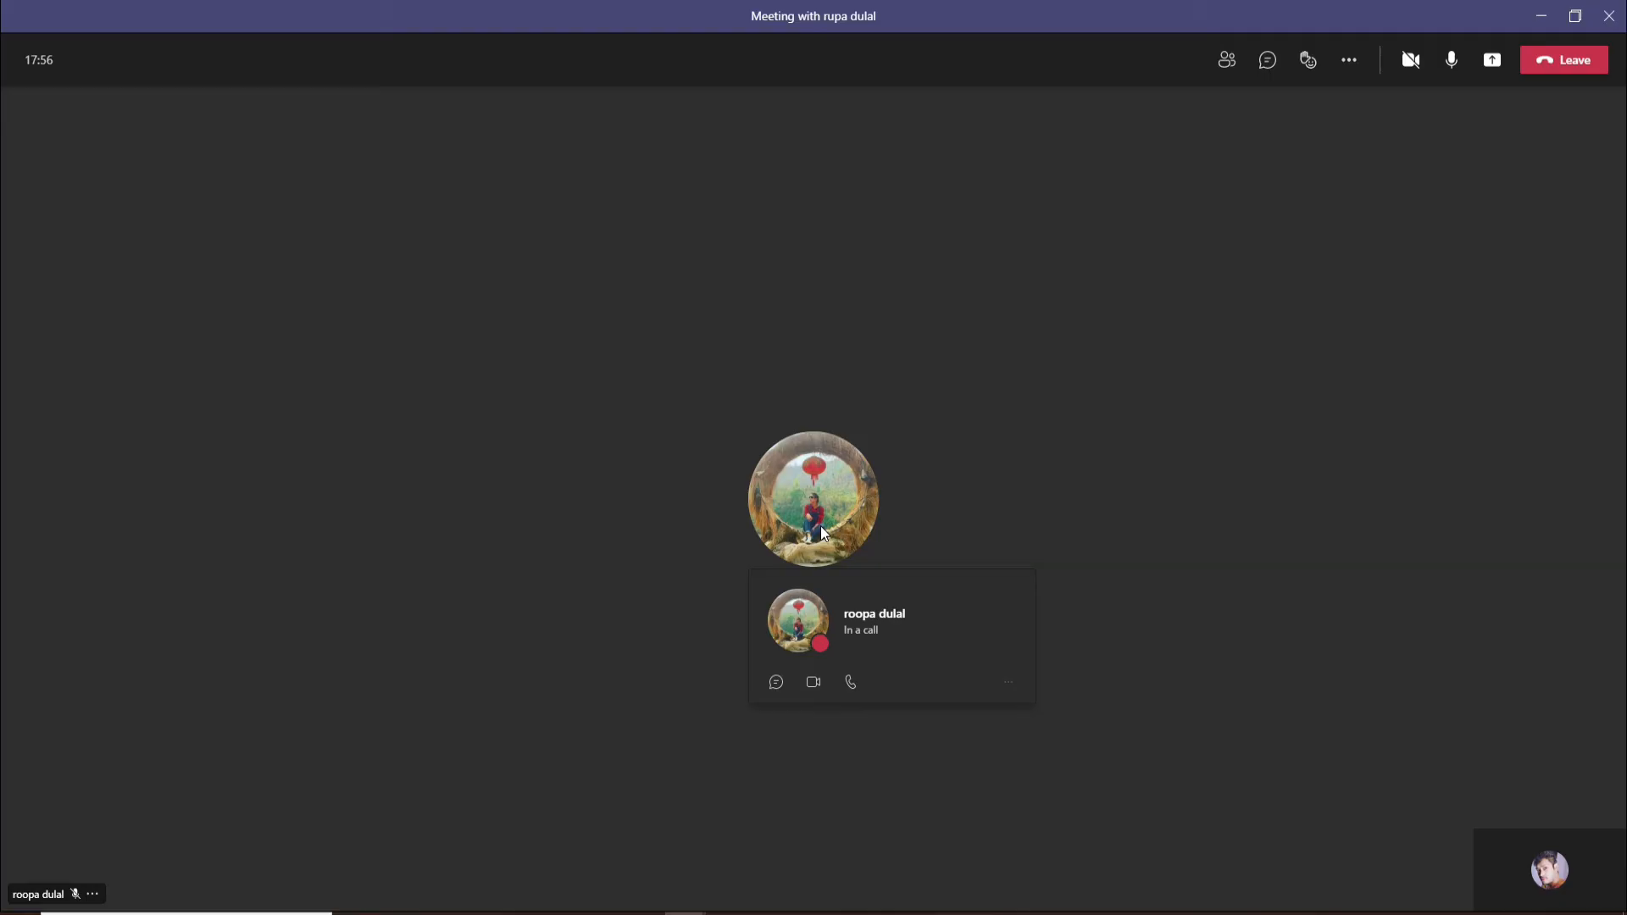
mouse_move(1532, 519)
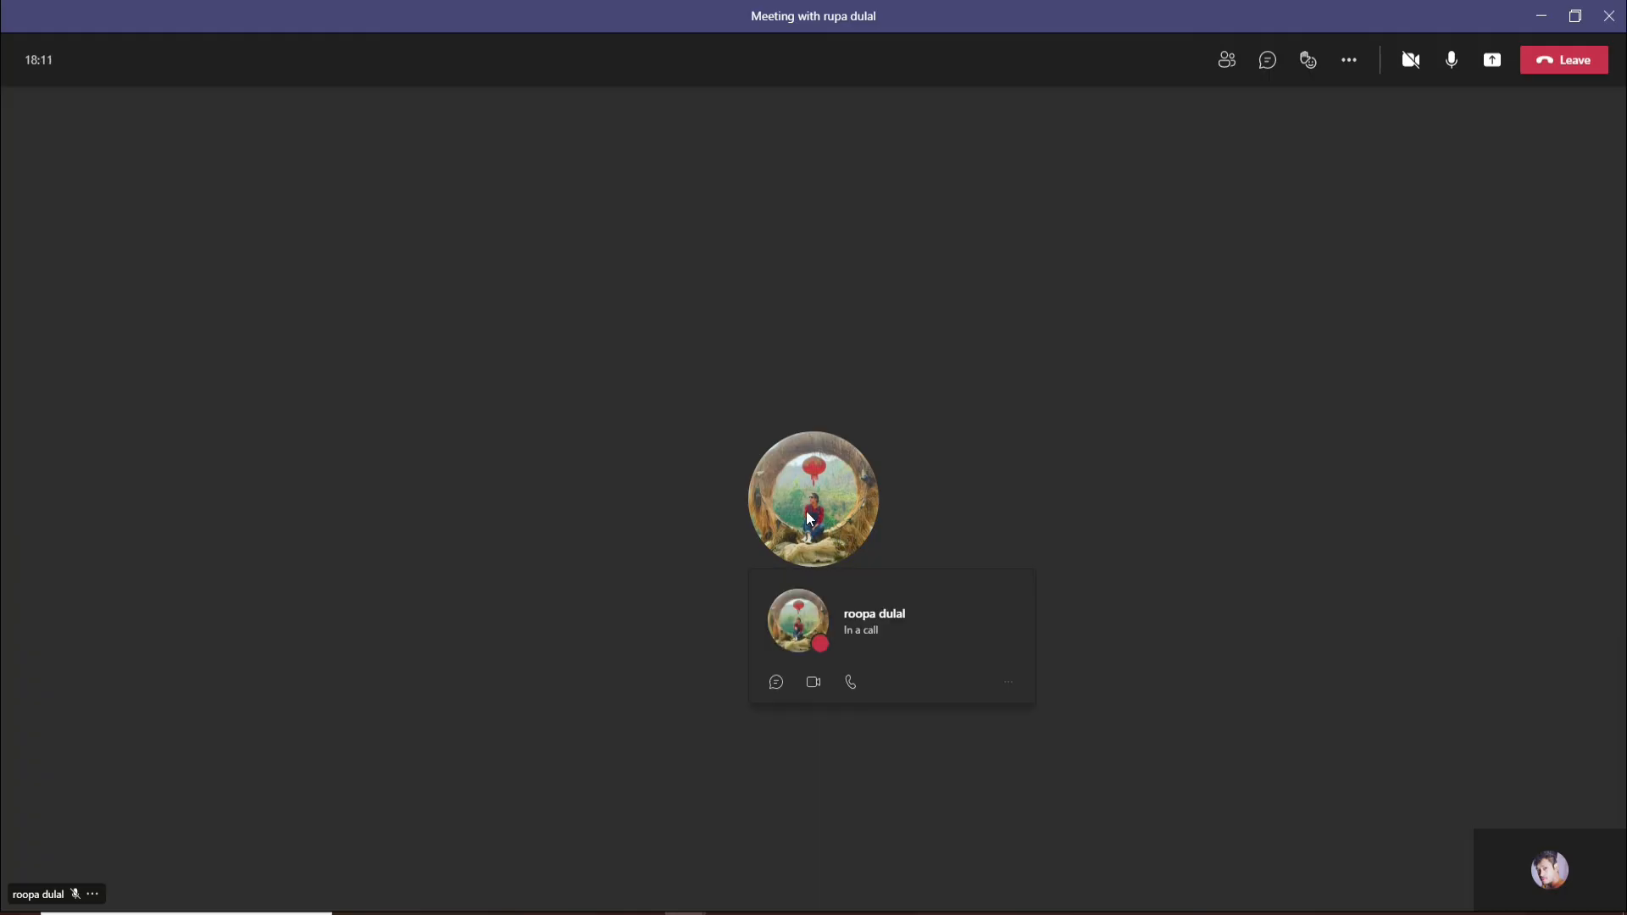
mouse_move(1480, 473)
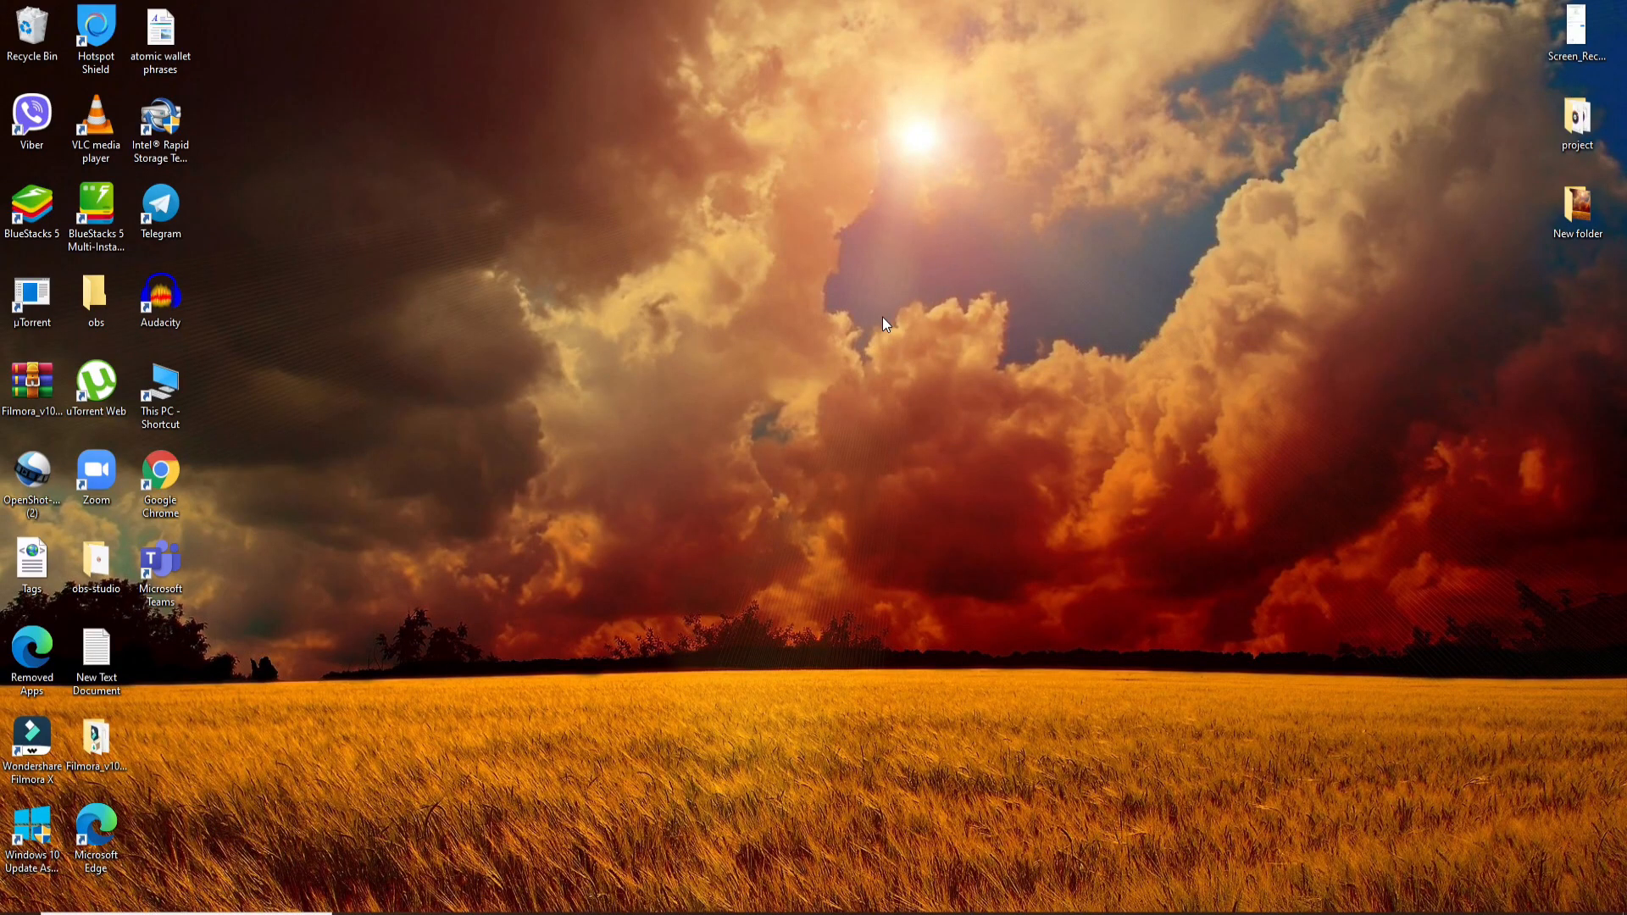
mouse_move(476, 896)
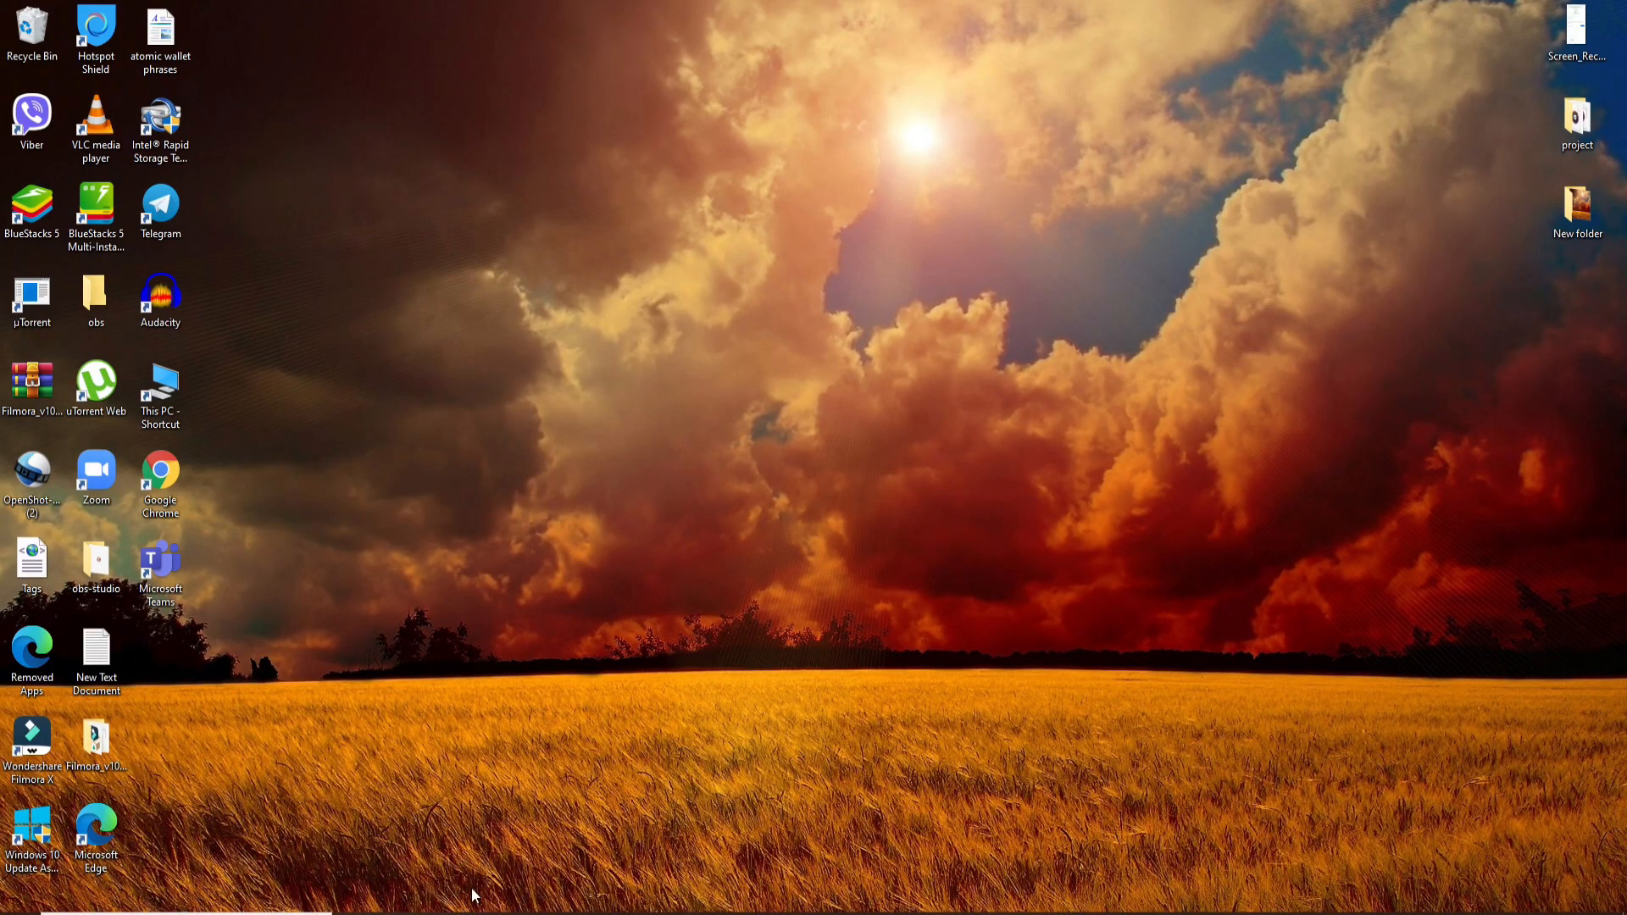